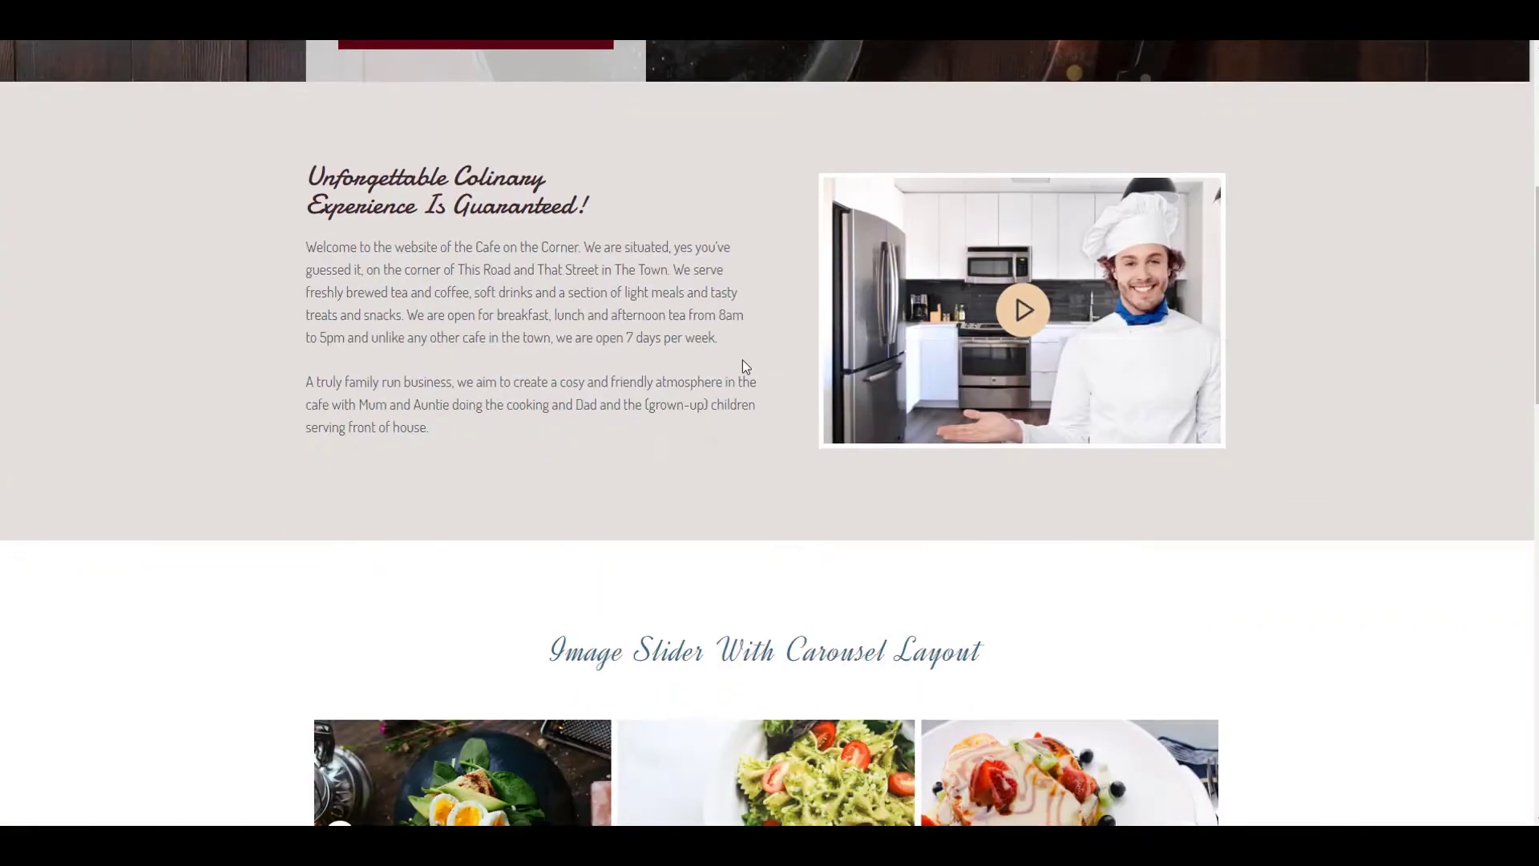
Browse the demo sliders, then create a gallery from seven selected food photos.
scroll("down", 3)
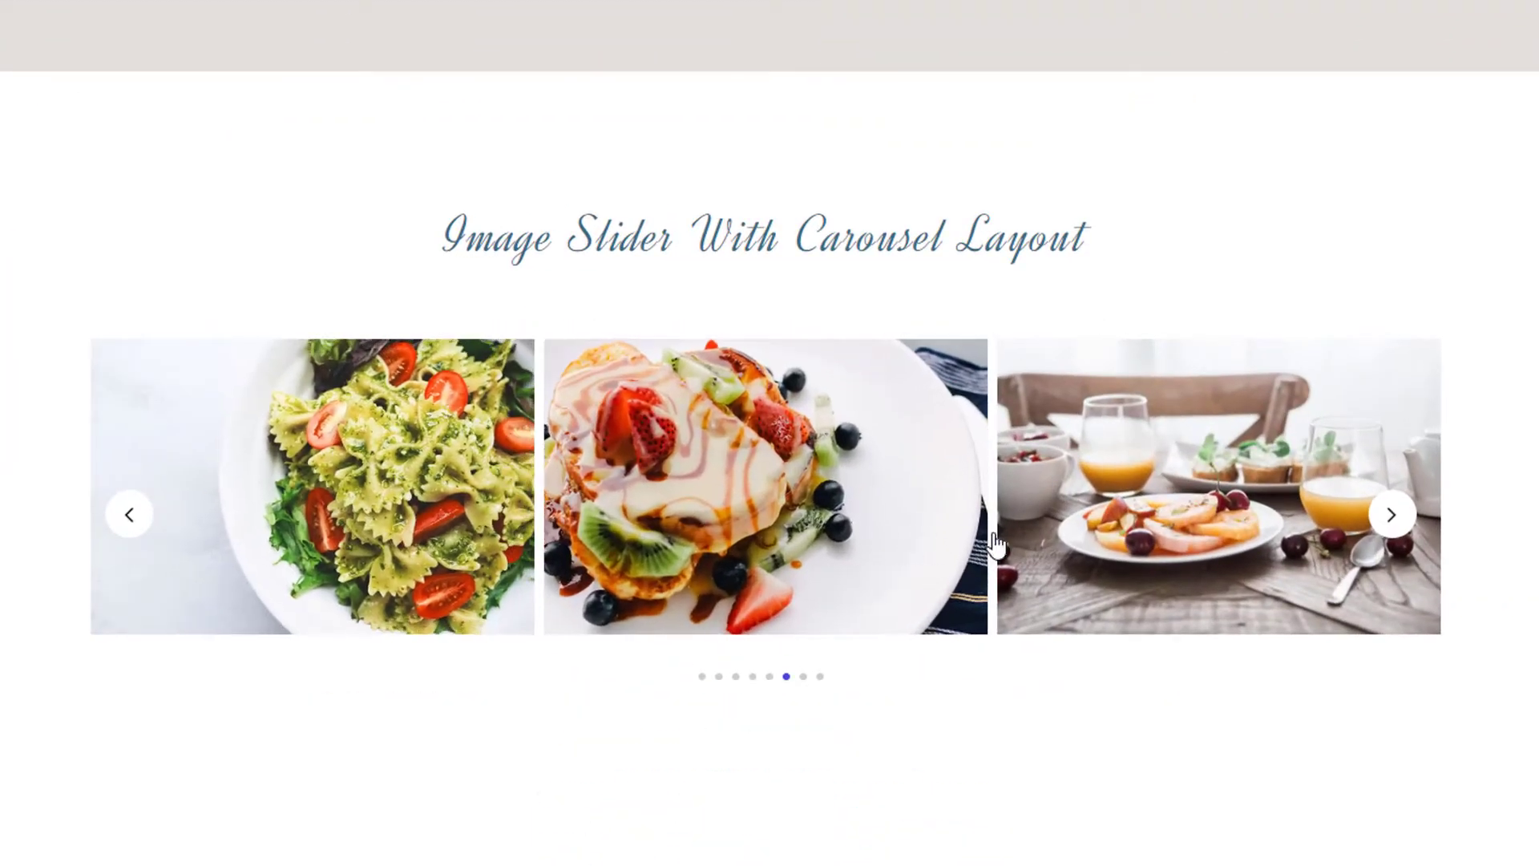
left_click(1390, 513)
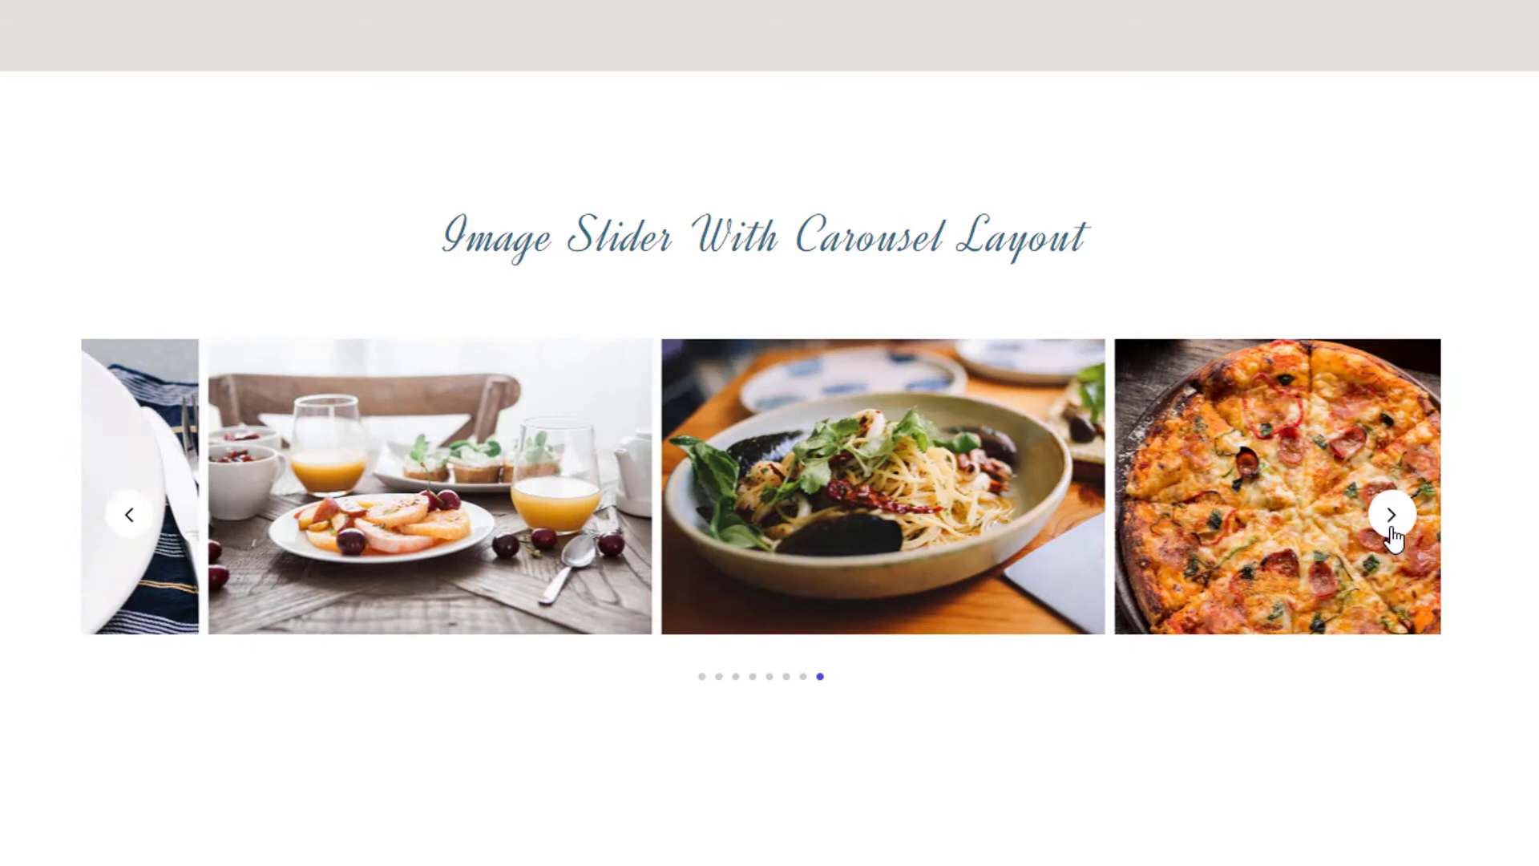
left_click(719, 675)
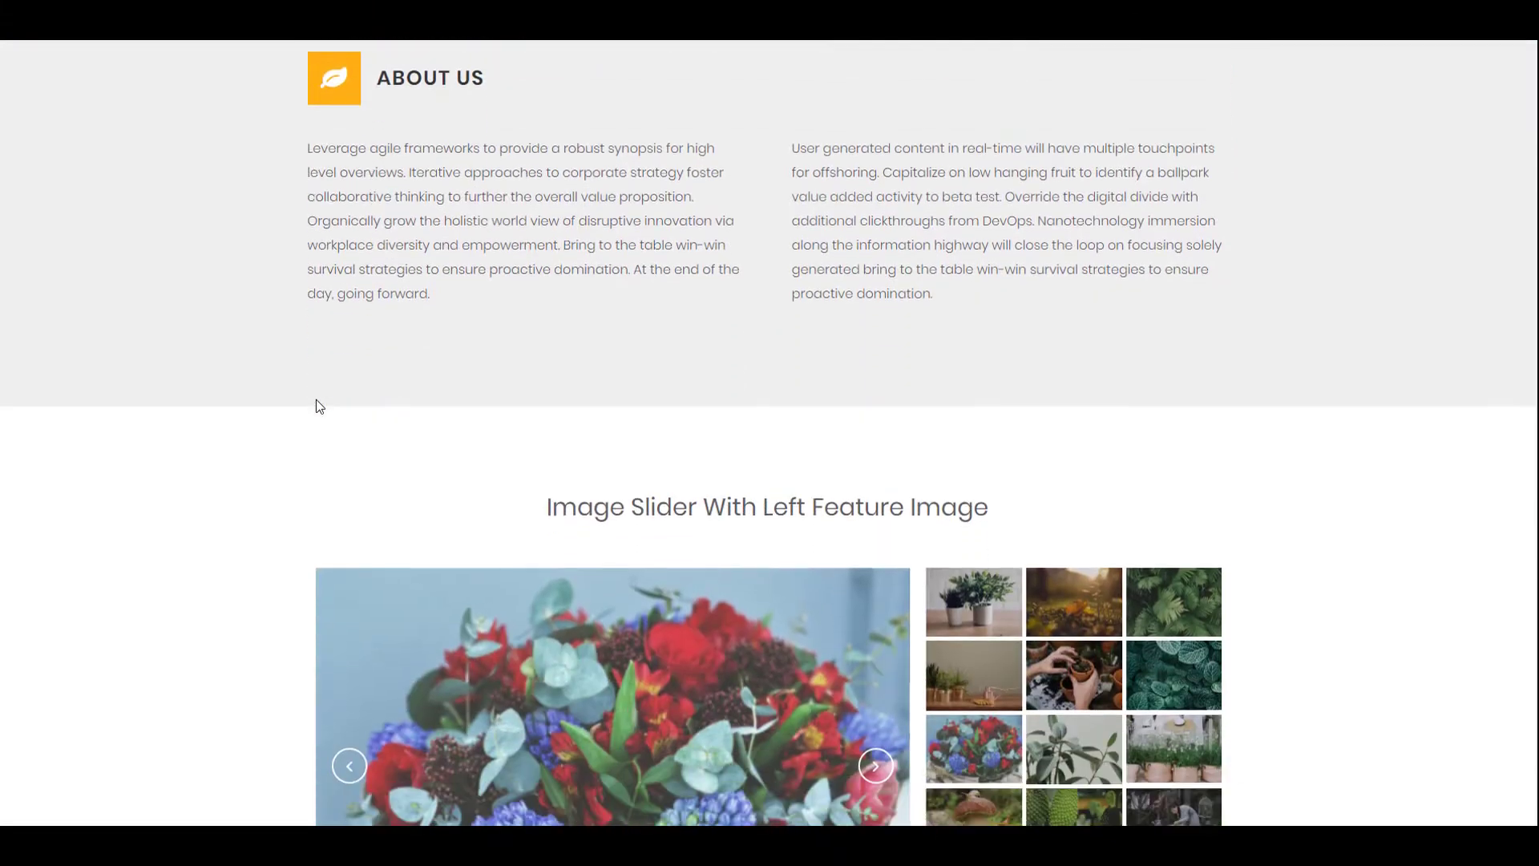
scroll("down", 3)
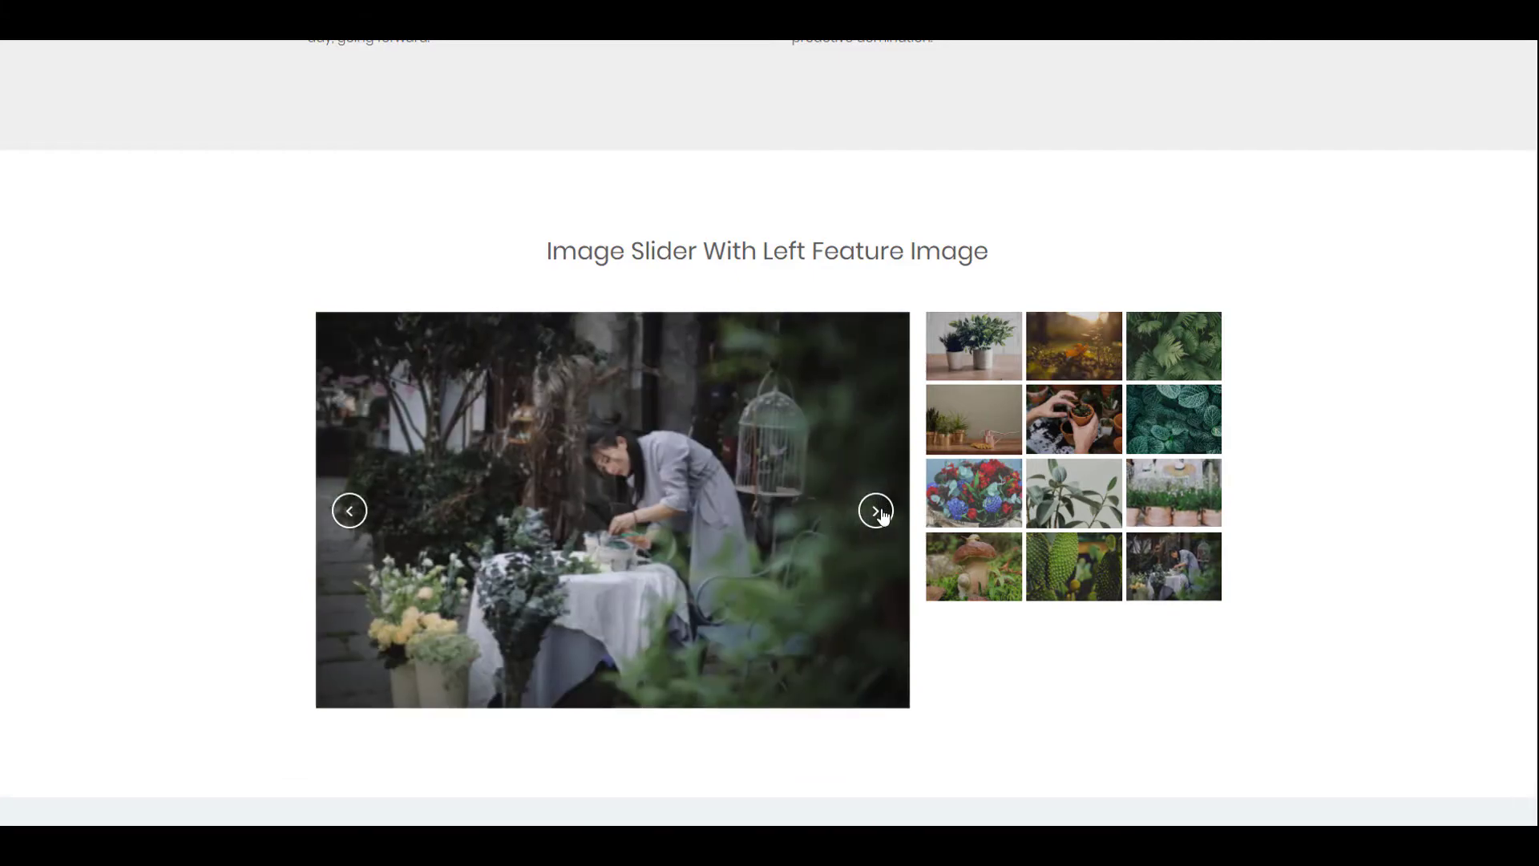
left_click(873, 510)
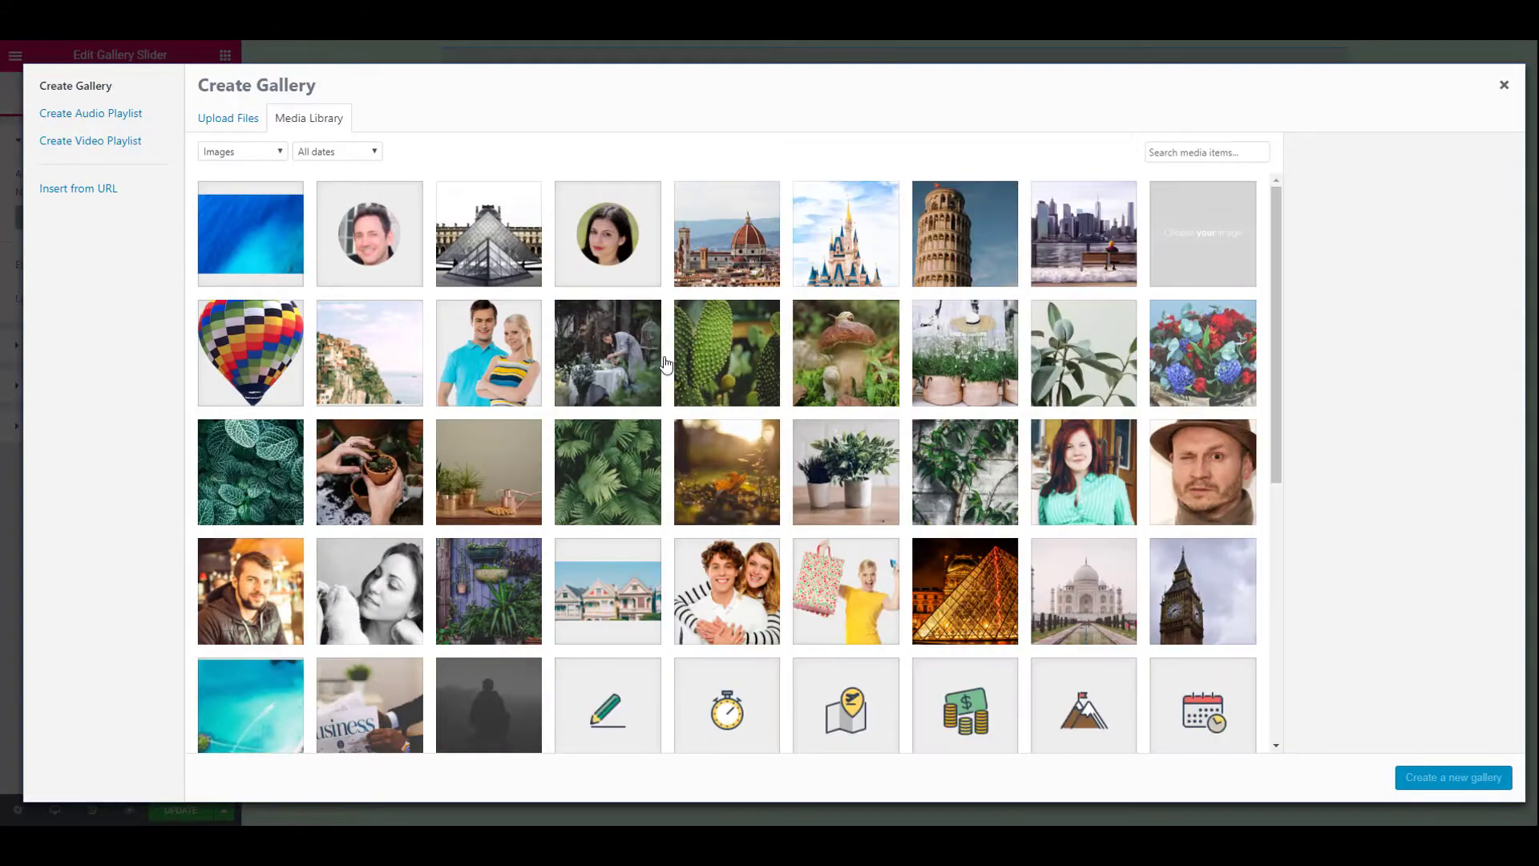
left_click(726, 662)
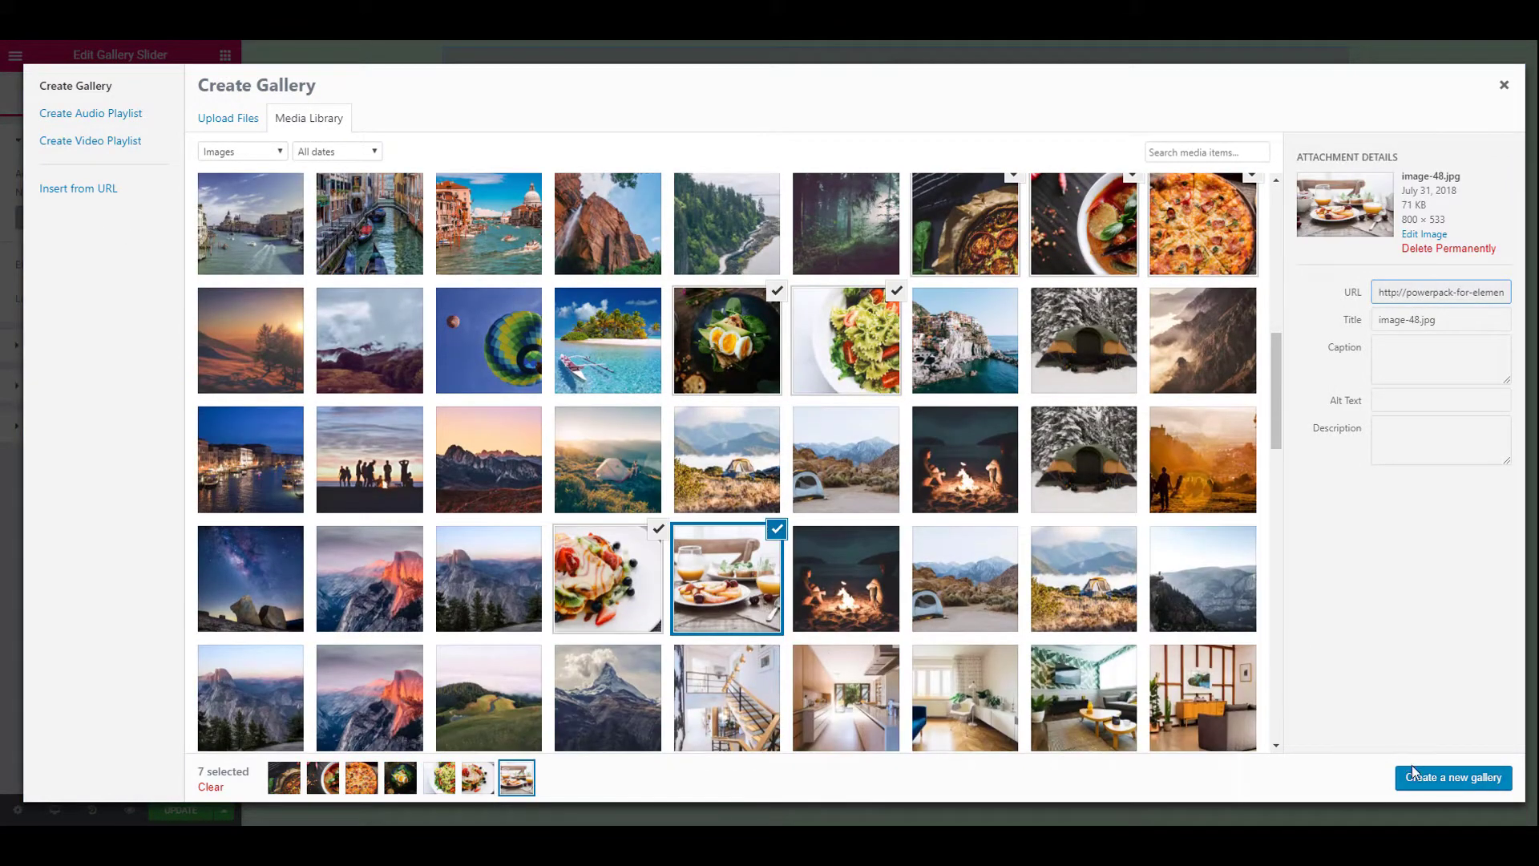
left_click(1452, 778)
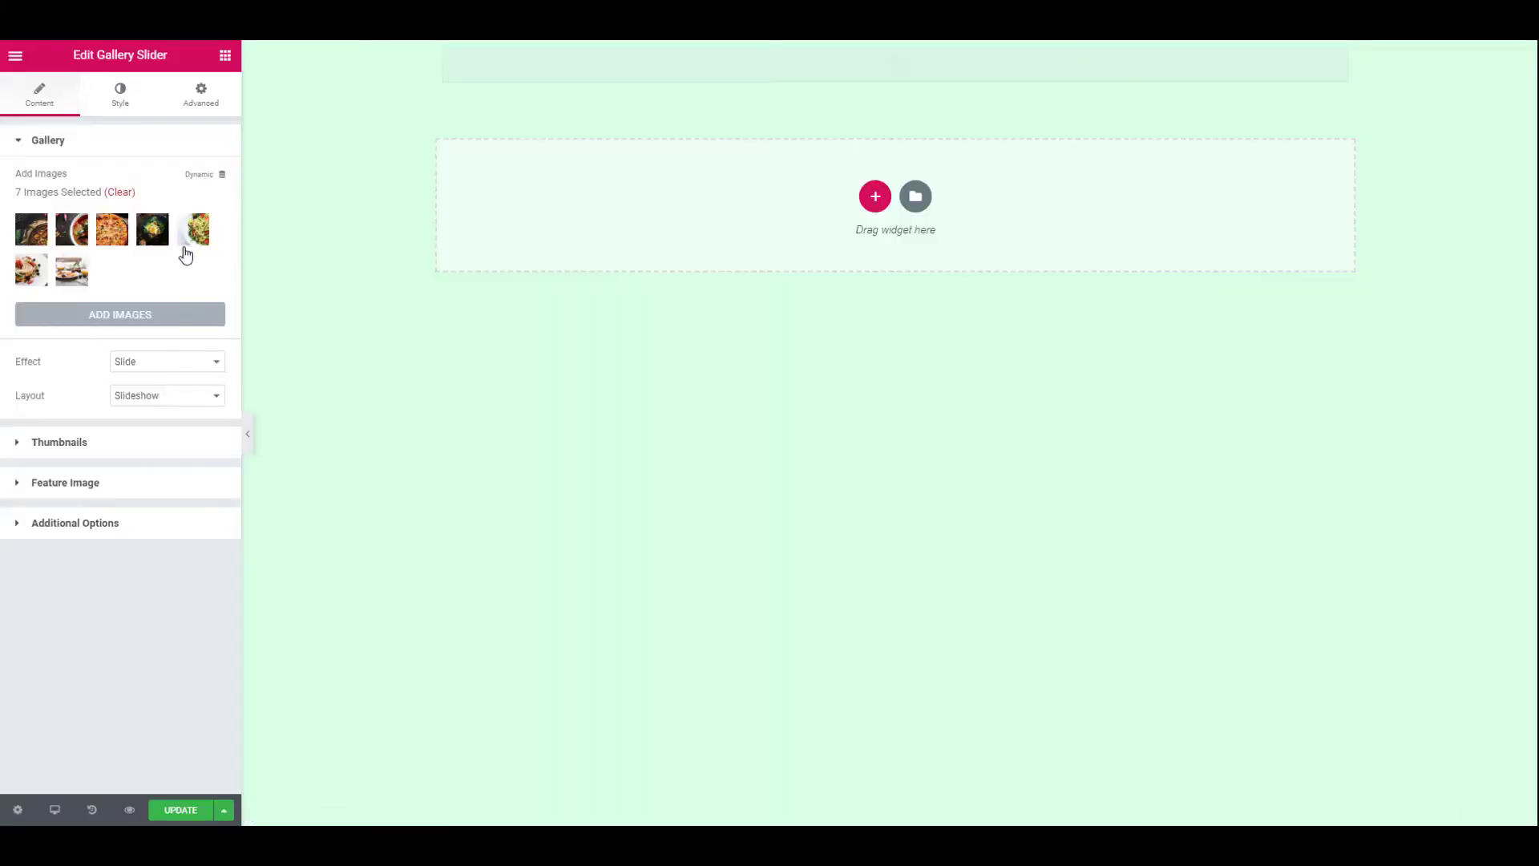
Set Carousel layout with Slide effect and Large images, linking each thumbnail to its media file.
left_click(165, 394)
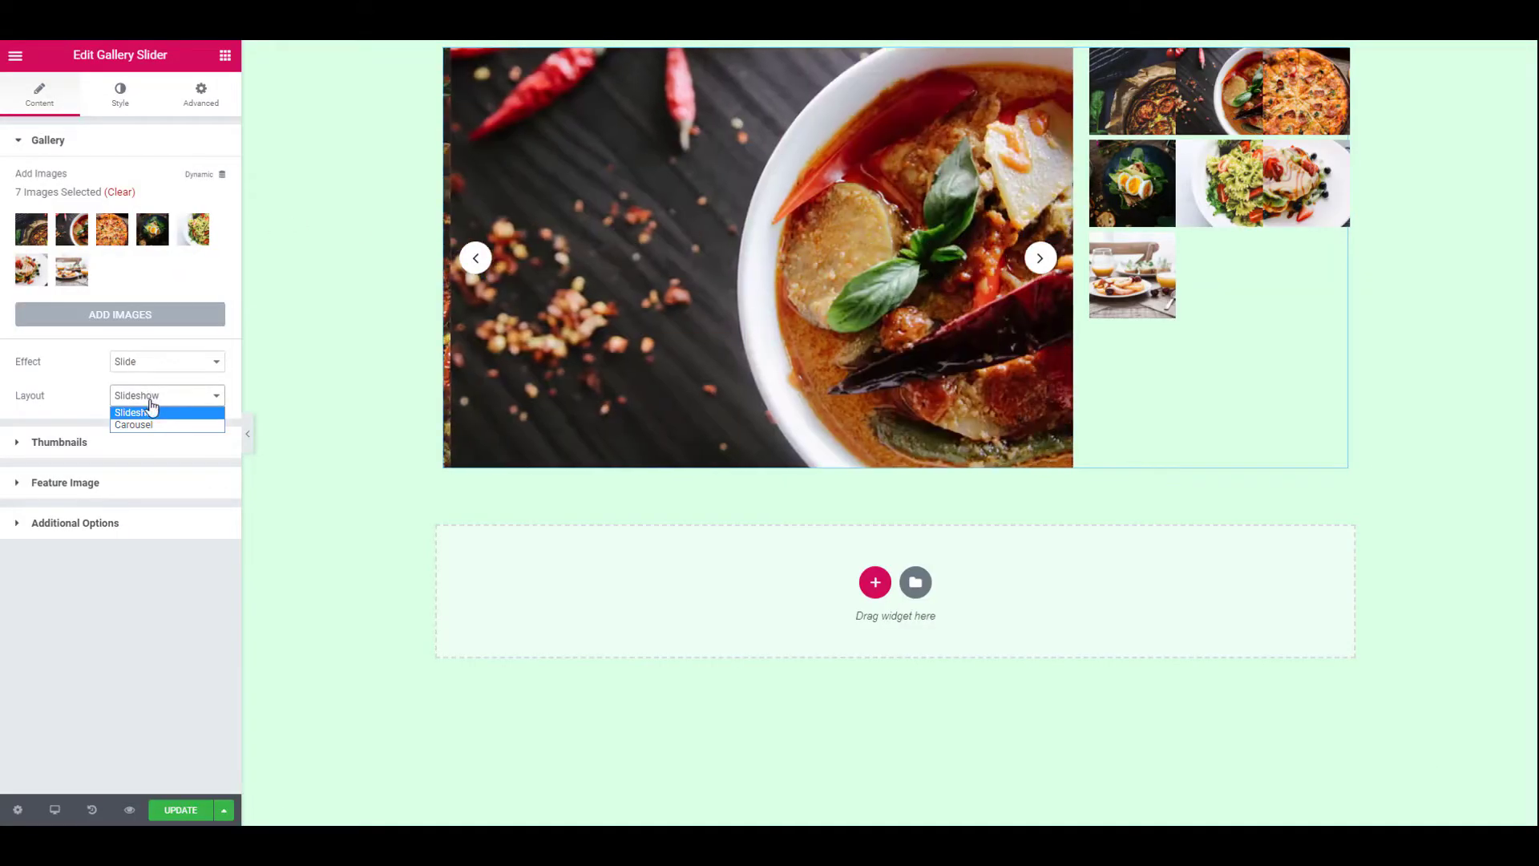
left_click(132, 425)
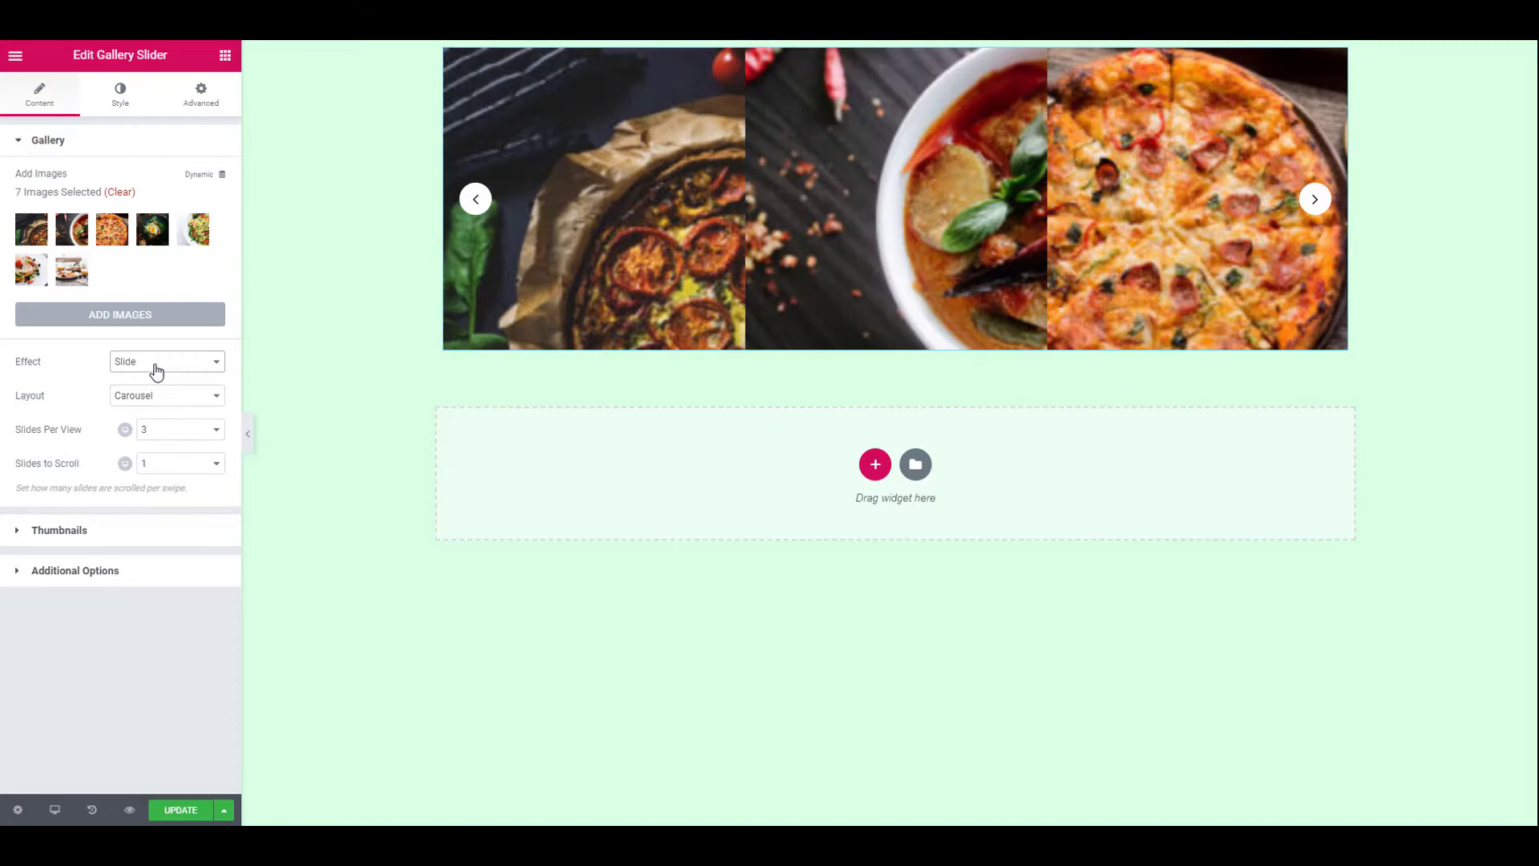
left_click(166, 362)
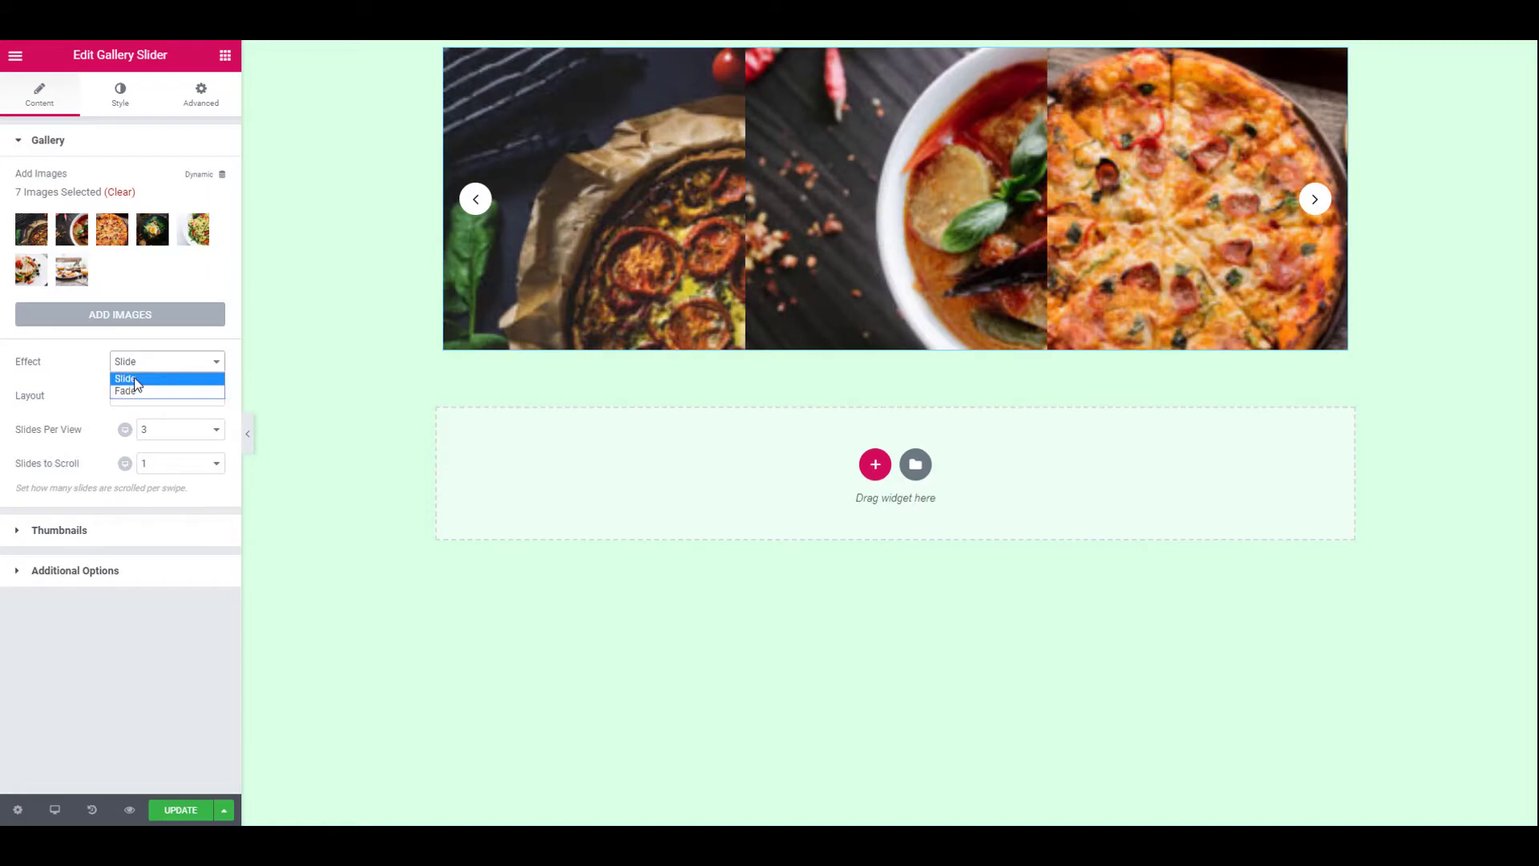
left_click(126, 378)
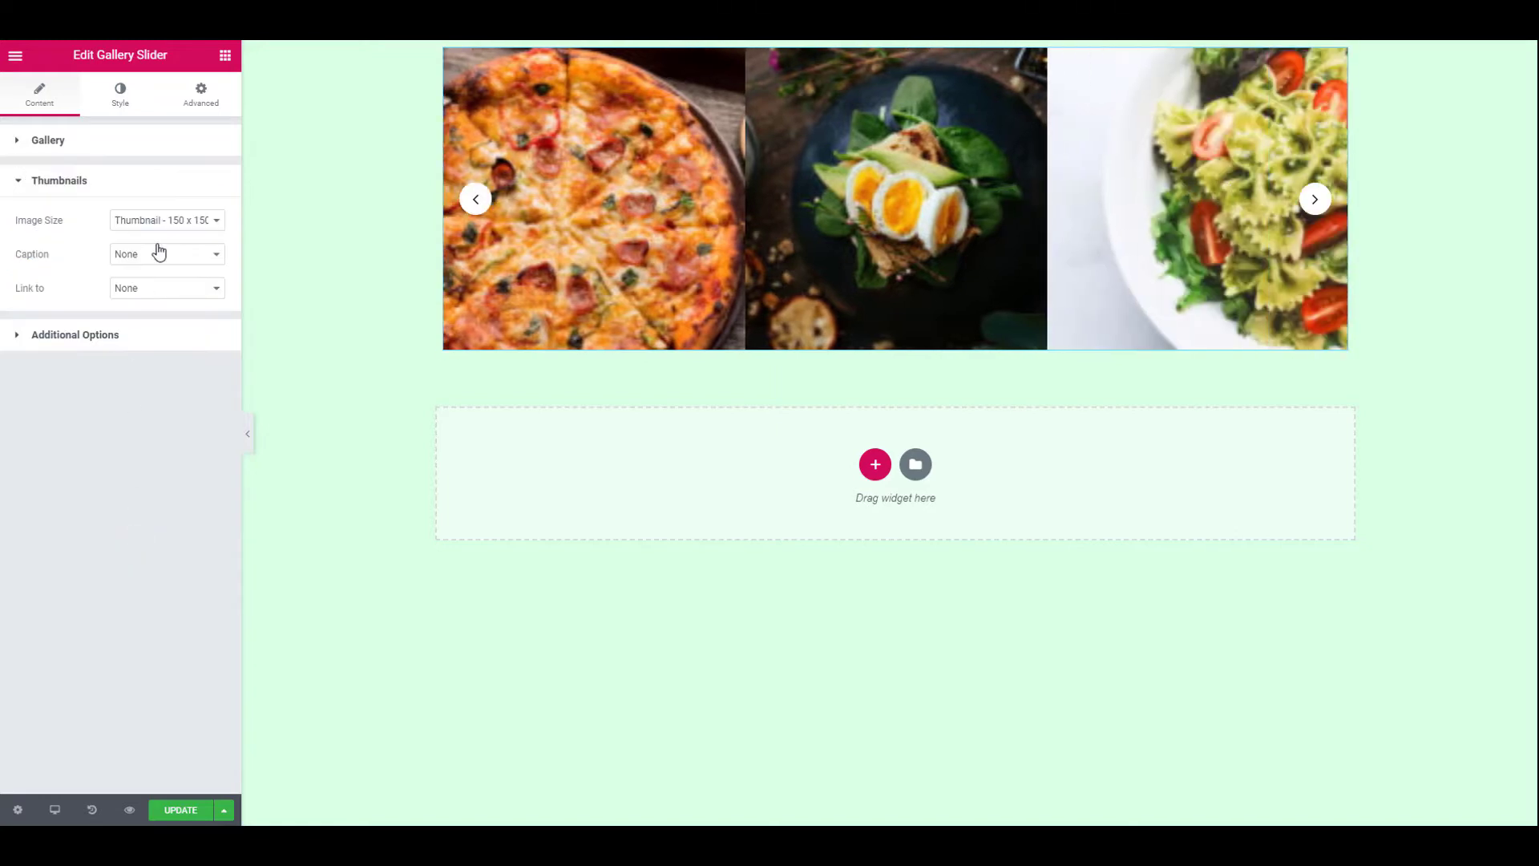
left_click(166, 219)
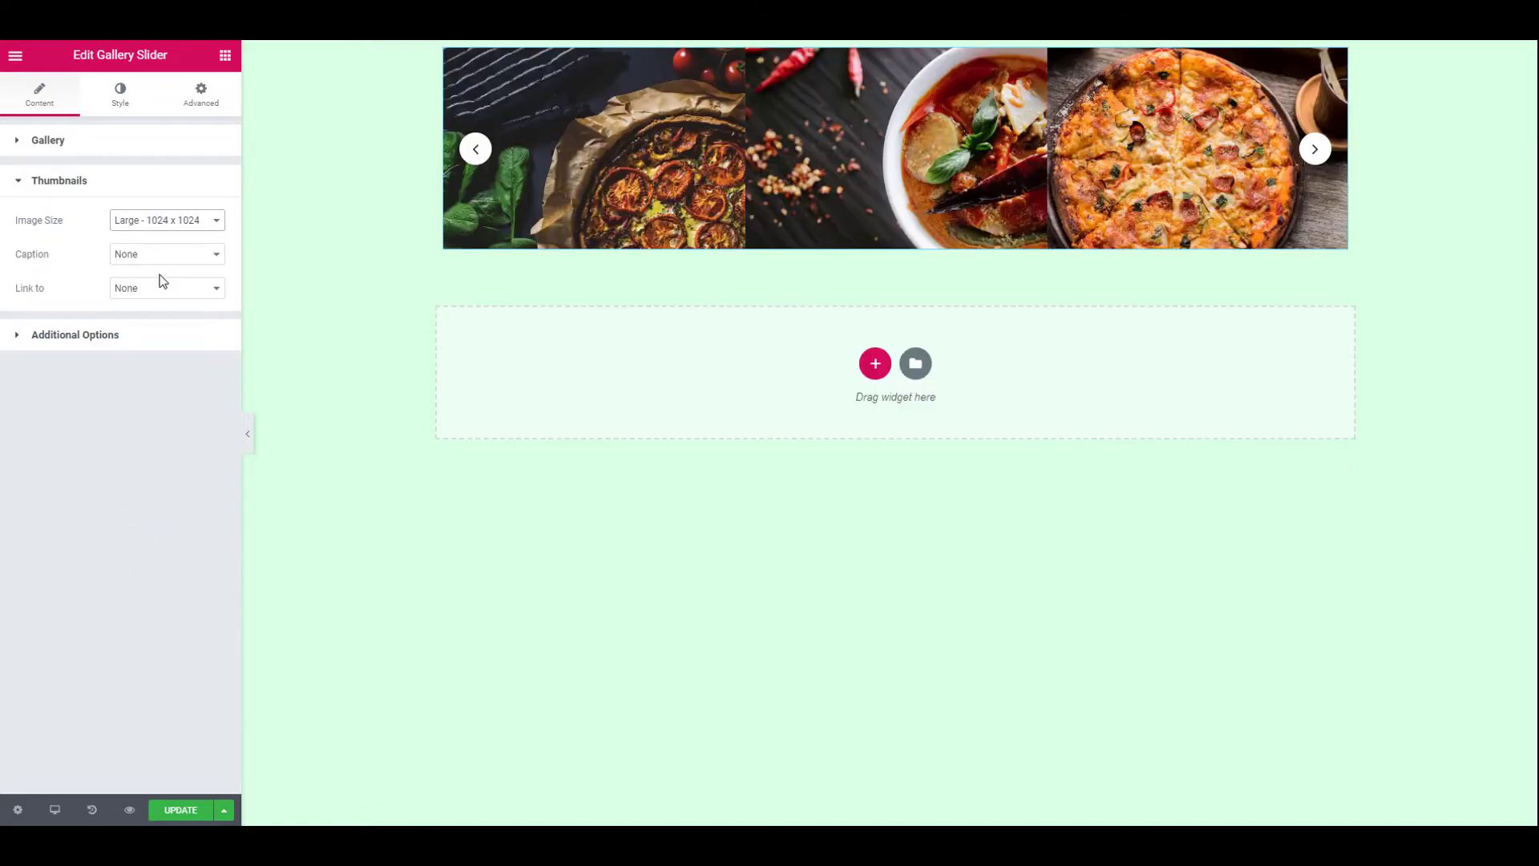
left_click(166, 288)
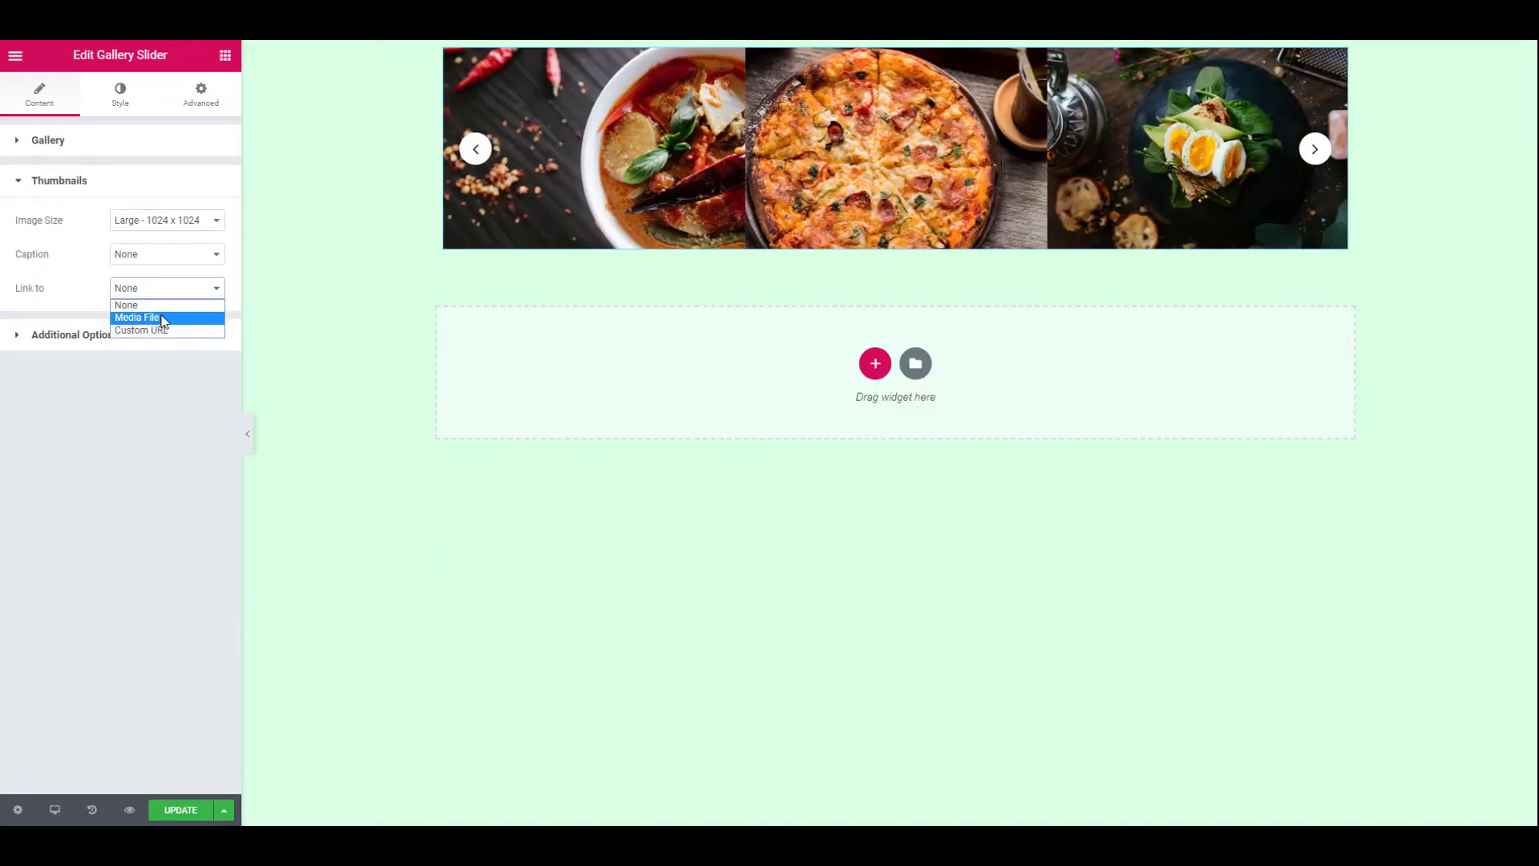
left_click(74, 220)
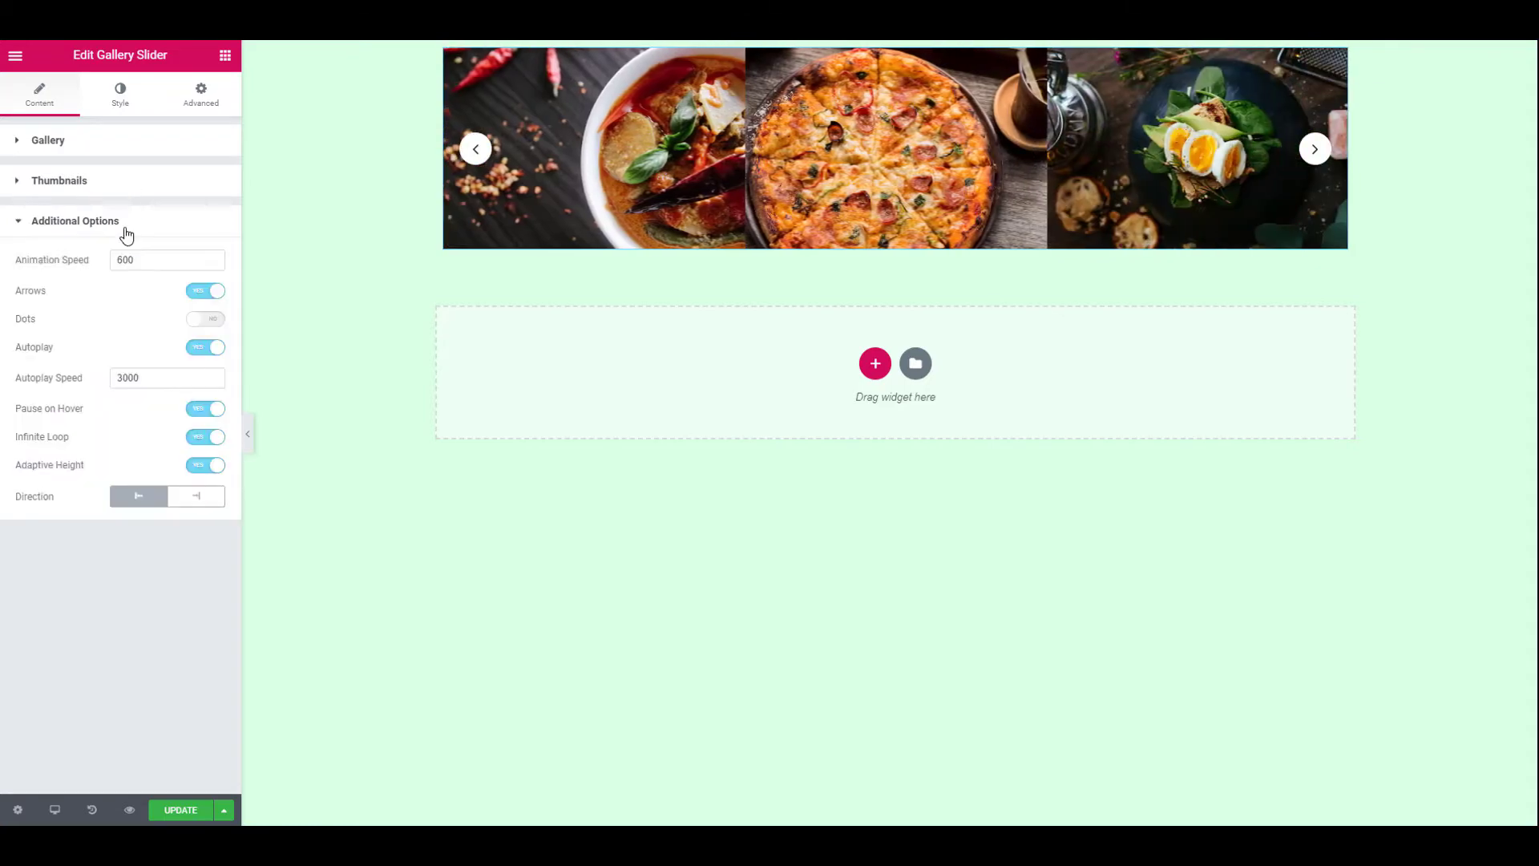
Toggle the navigation Dots on in Additional Options.
left_click(205, 318)
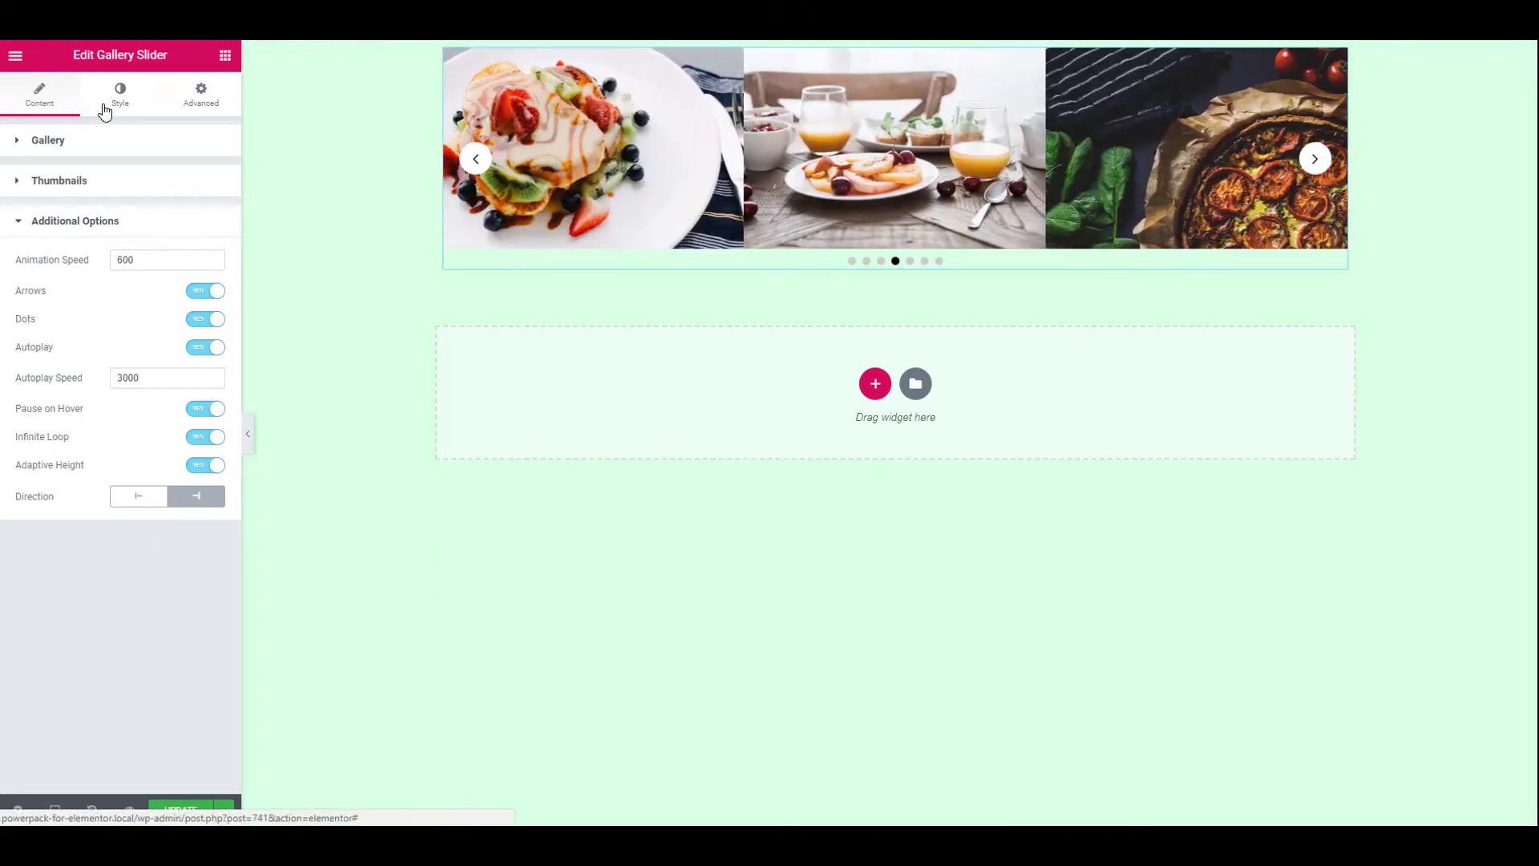
In the Style tab, give the thumbnails a border radius of 3 on every side.
left_click(119, 95)
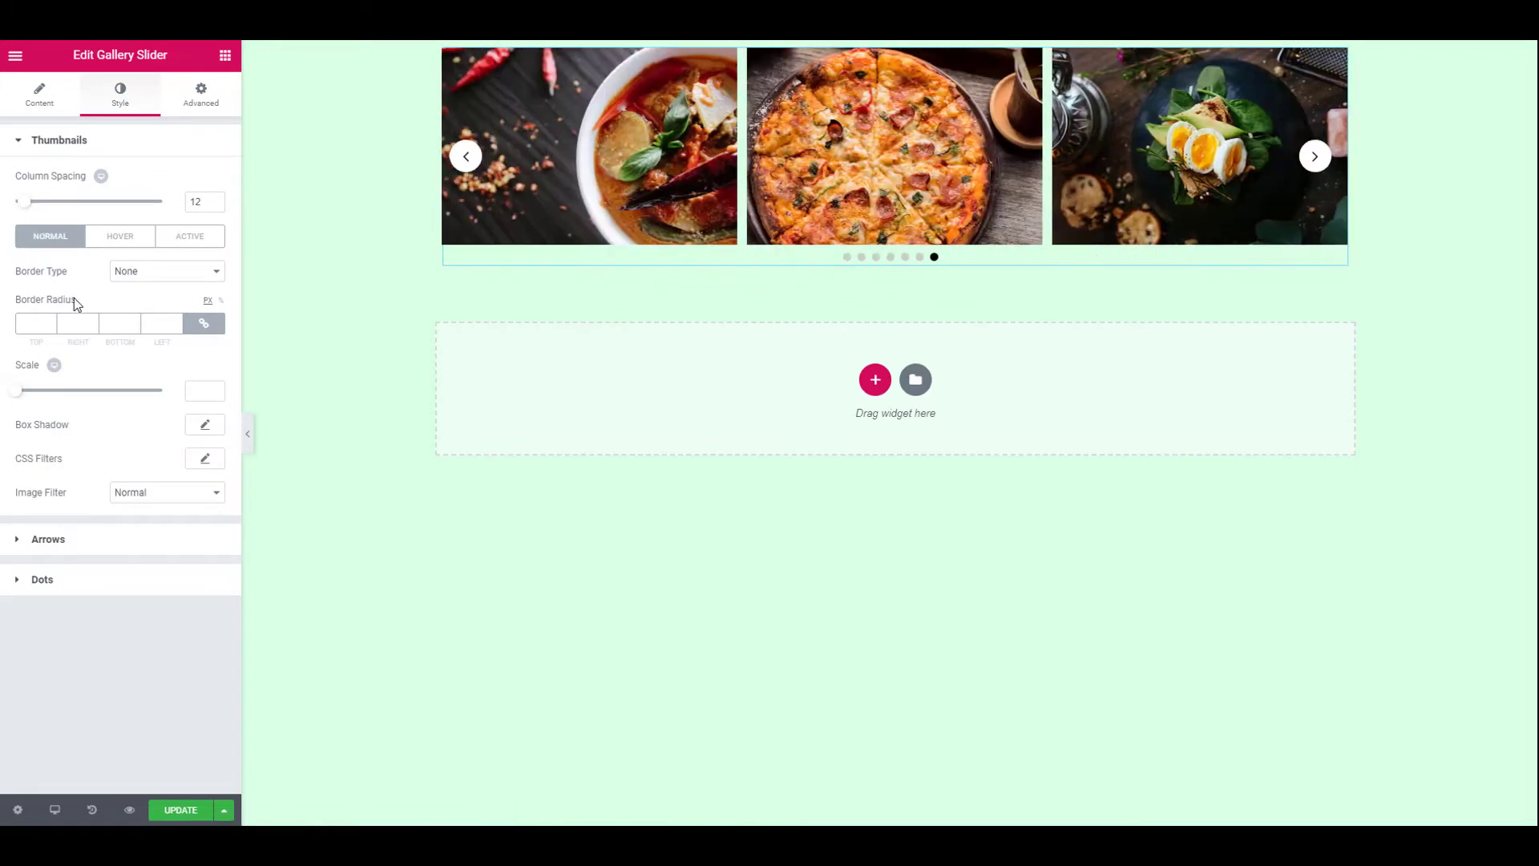
type("3")
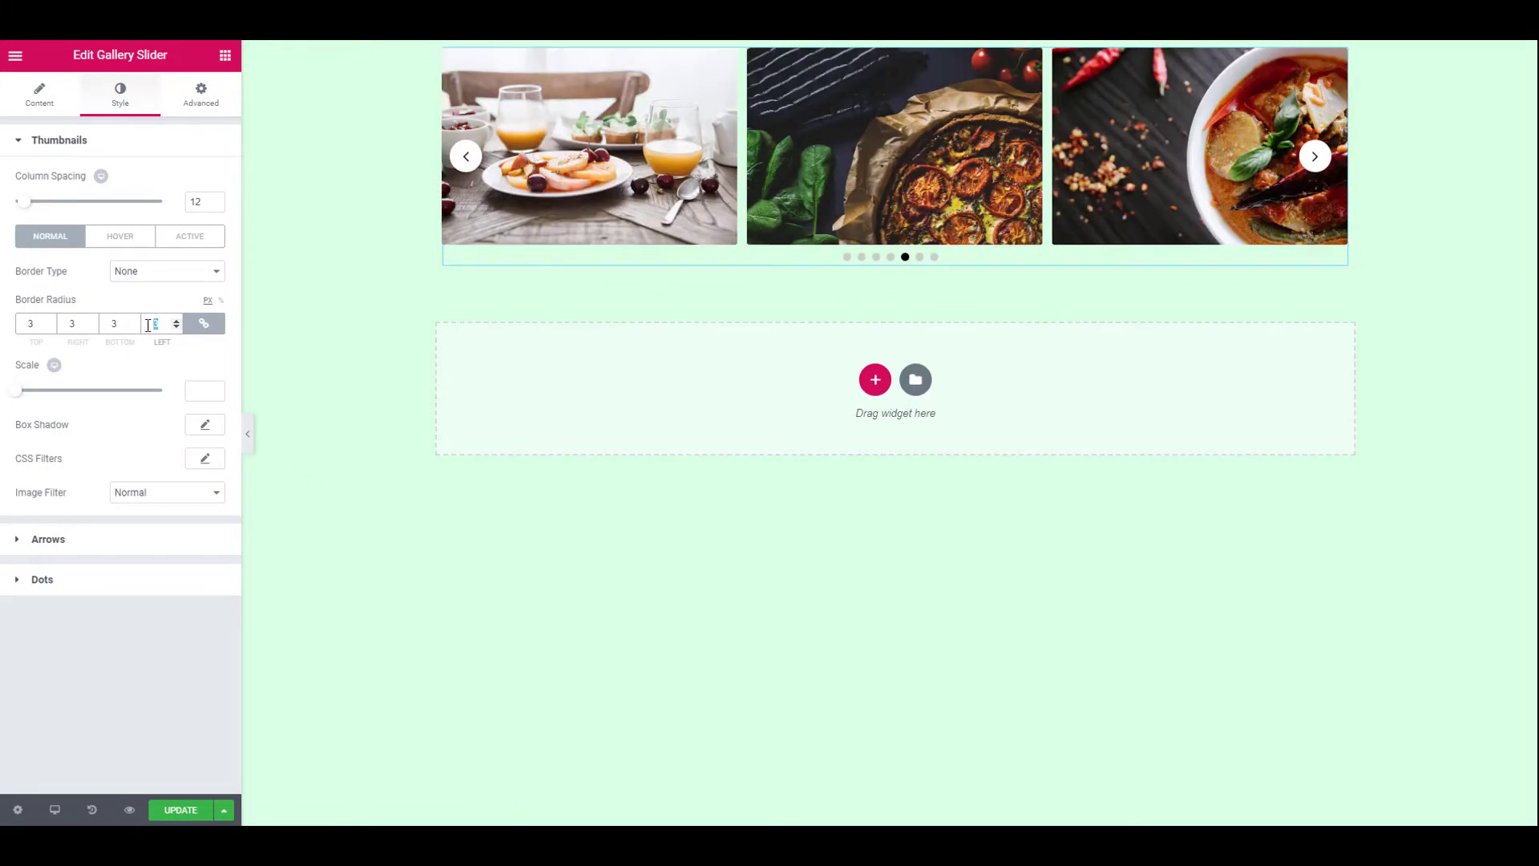
left_click(166, 491)
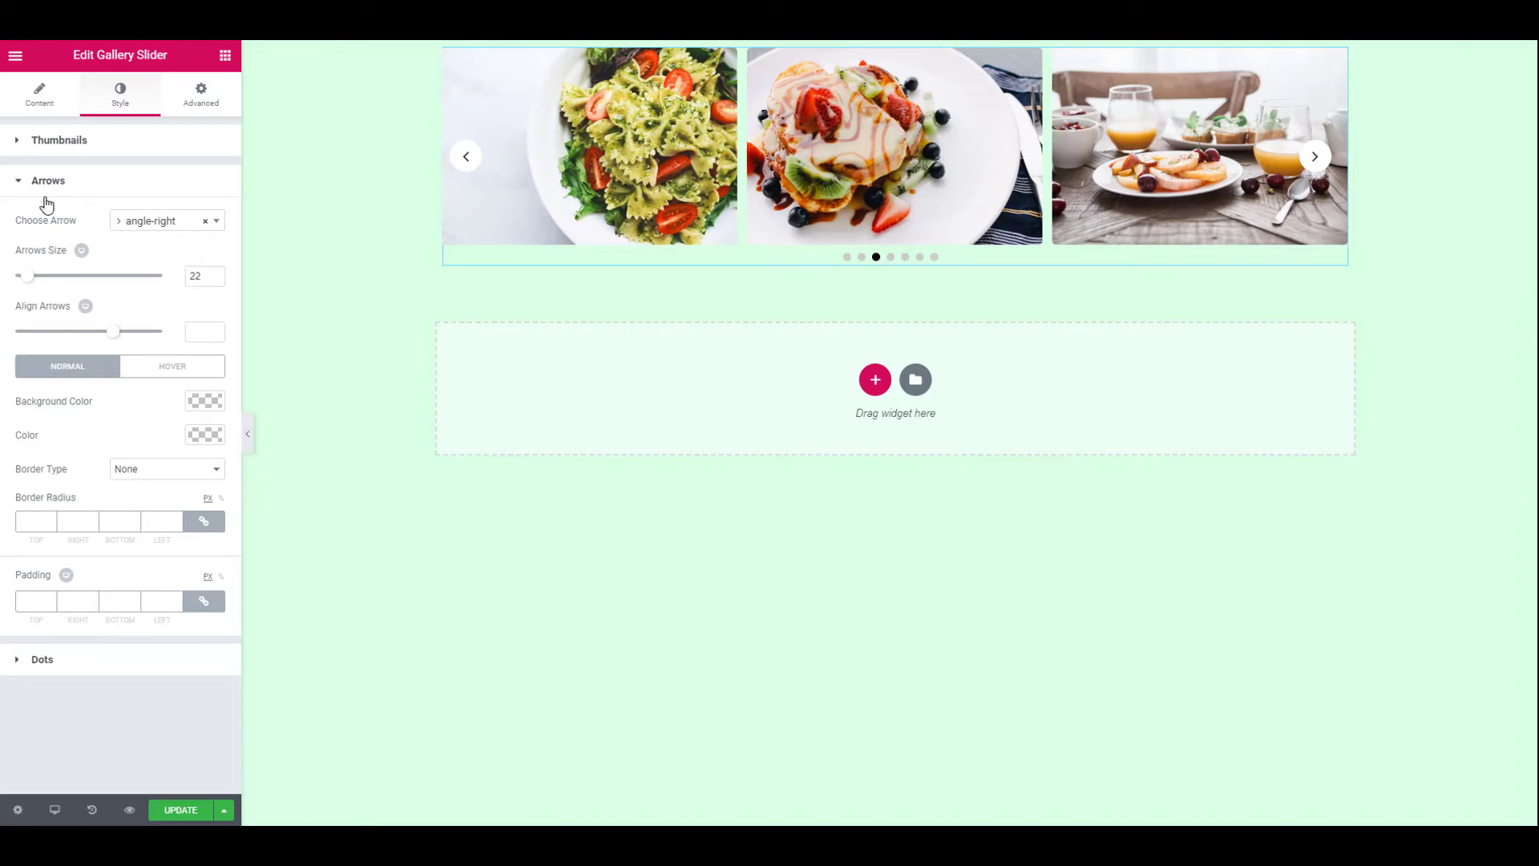
Choose the chevron icon for the carousel's previous and next arrows.
left_click(162, 220)
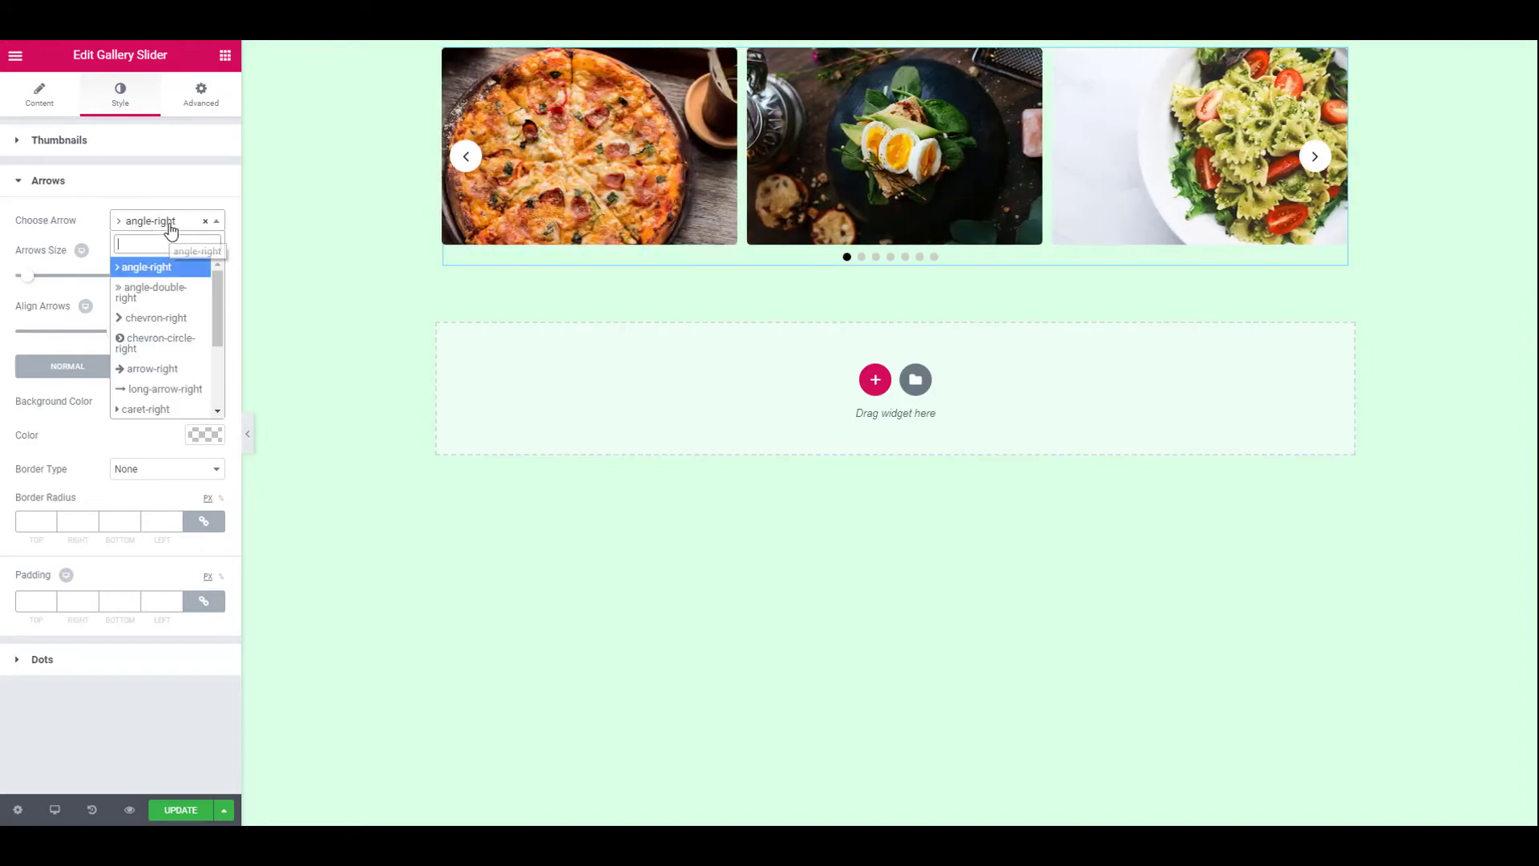
left_click(156, 317)
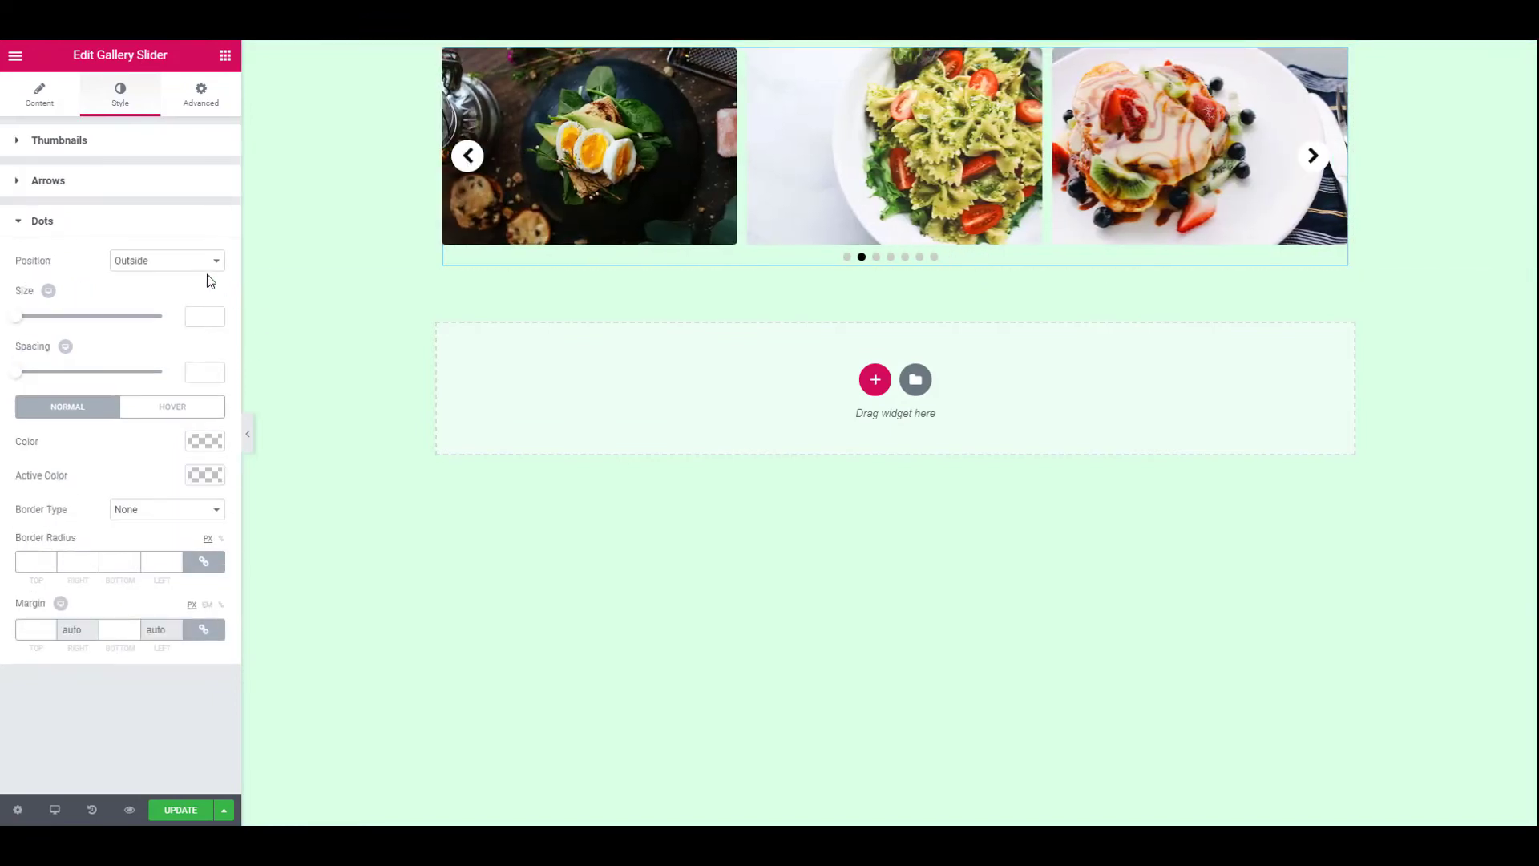
Preview dots inside the images, then set them back to Outside with spacing 4.
left_click(166, 260)
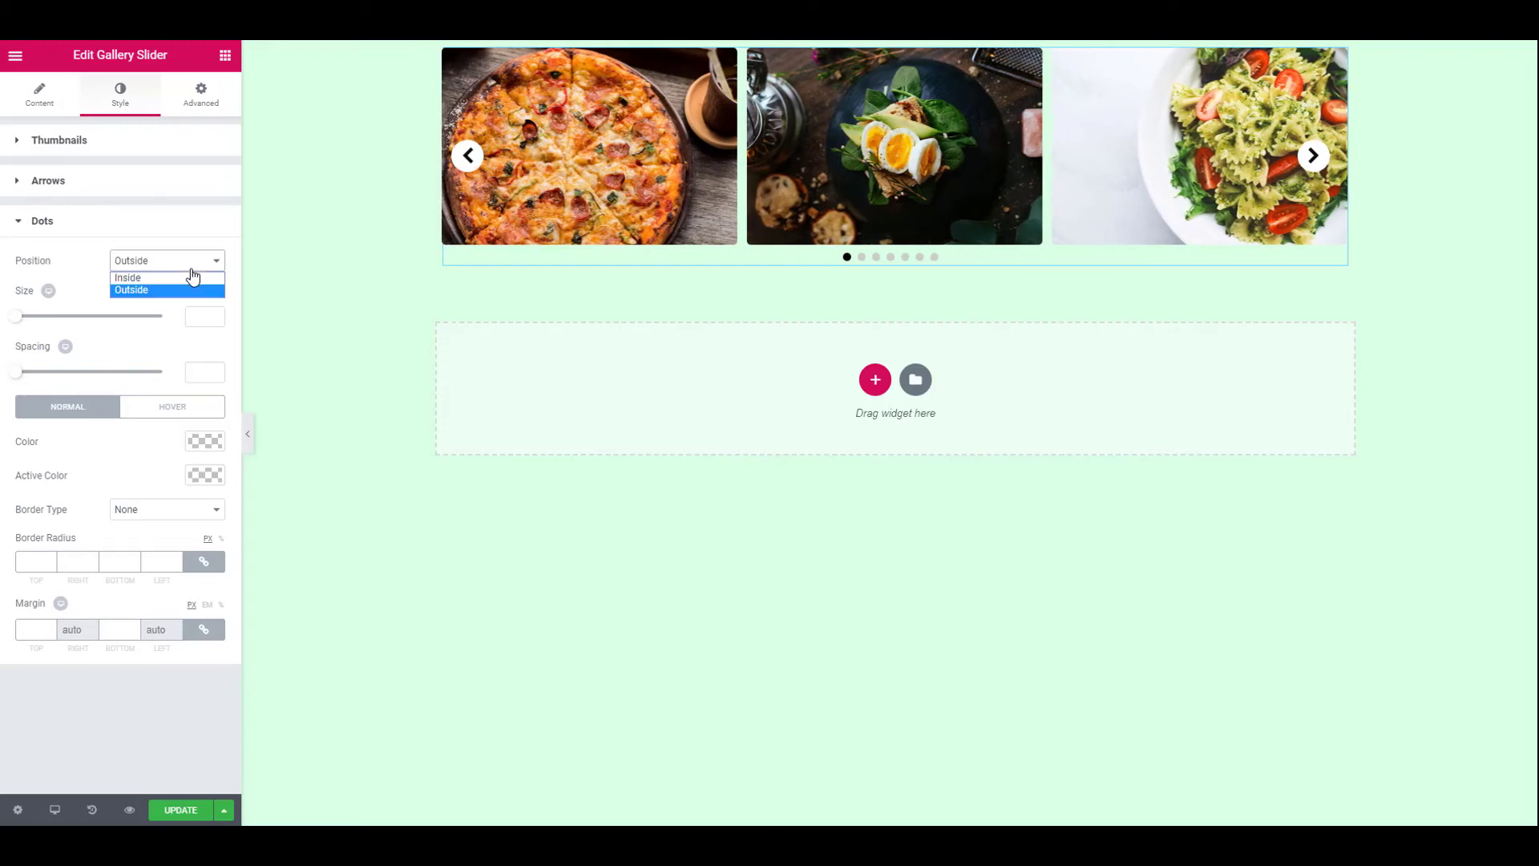
left_click(127, 278)
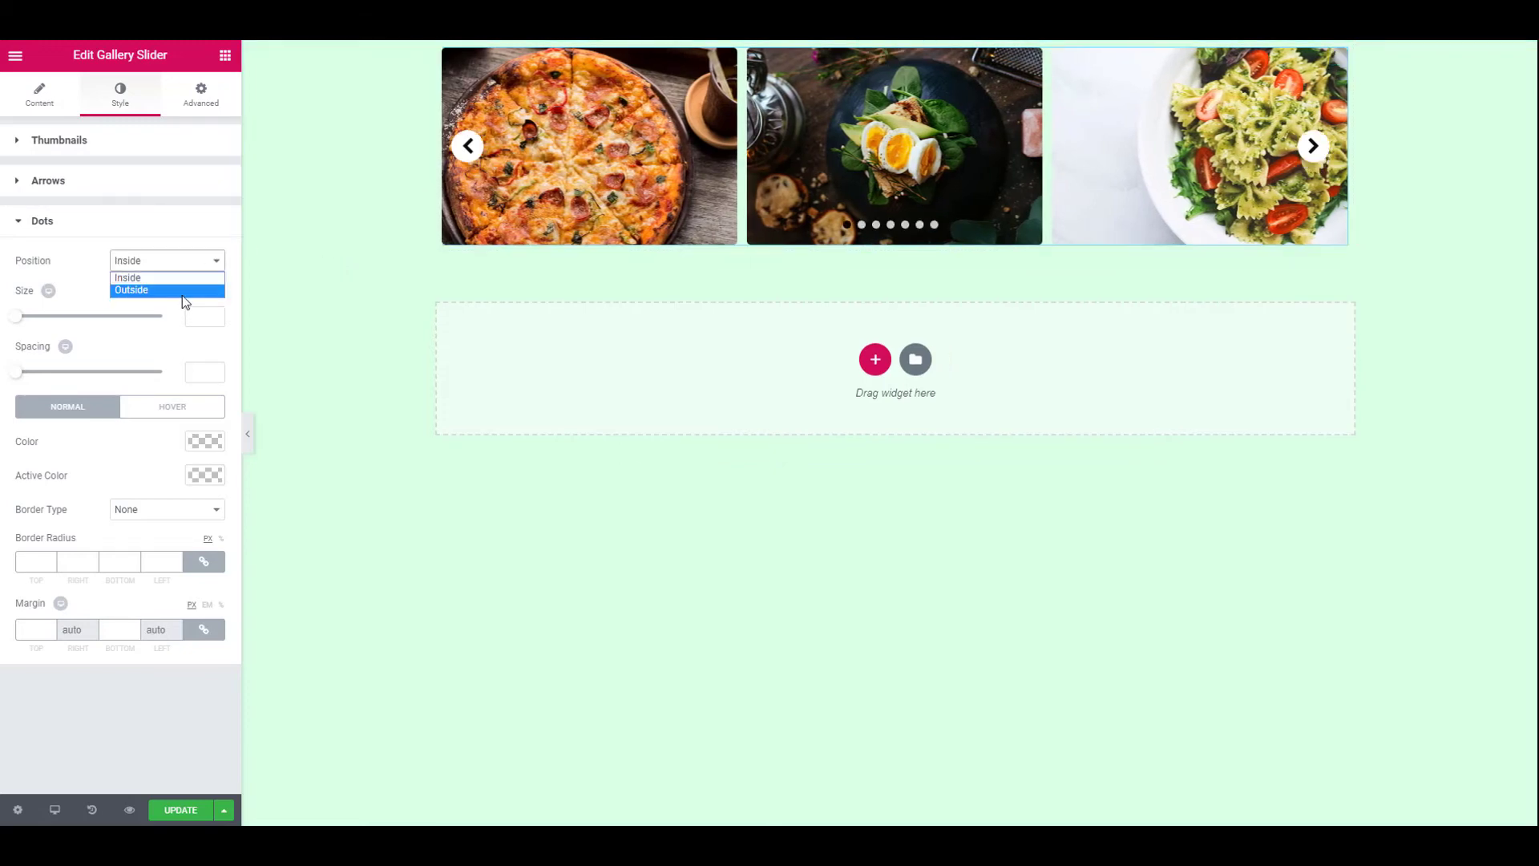
left_click(131, 290)
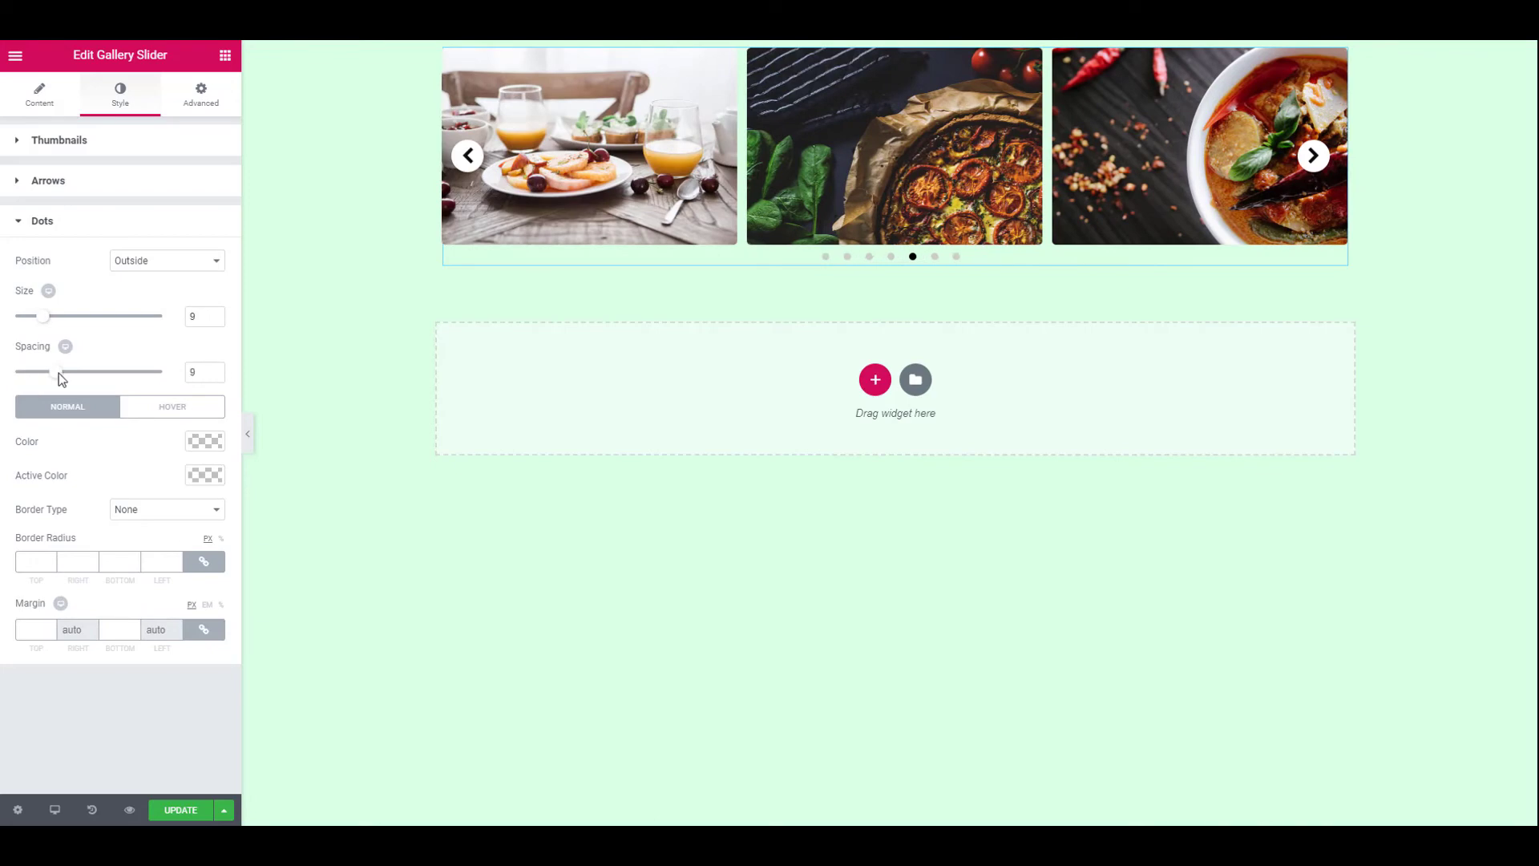
left_click_drag(56, 371, 29, 371)
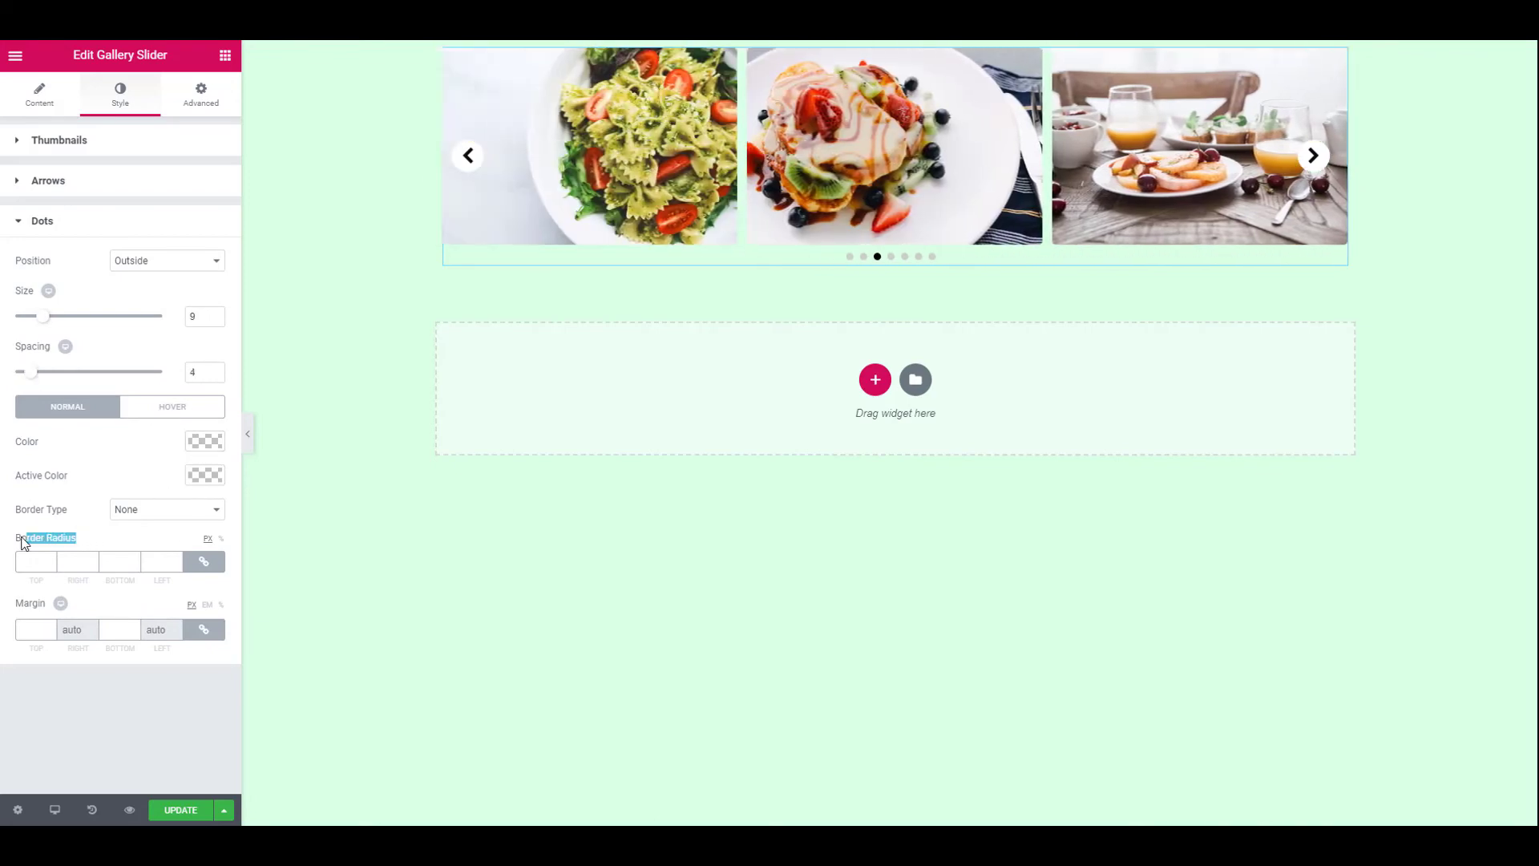